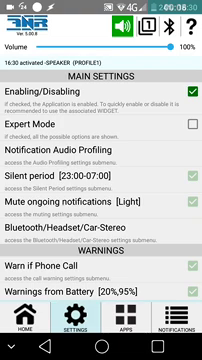
Scroll the Settings page down to Operating Modes, where Do not repeat messages is enabled
{"action": "scroll", "scroll_direction": "down", "scroll_amount": 3}
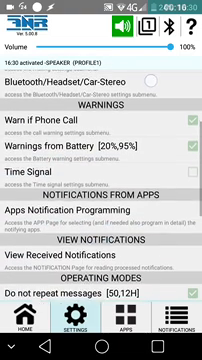
{"action": "scroll", "scroll_direction": "down", "scroll_amount": 3}
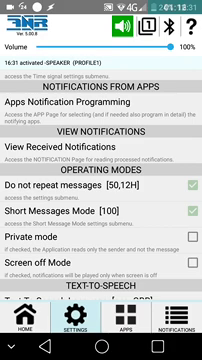
Enable Expert Mode, then view Patrizia's WhatsApp 'Hello' in the Notifications list
{"action": "left_click", "coordinate": [177, 340]}
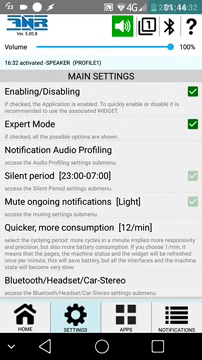
{"action": "scroll", "scroll_direction": "down", "scroll_amount": 3}
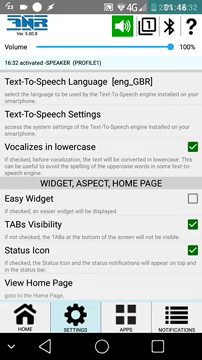
{"action": "left_click", "coordinate": [176, 340]}
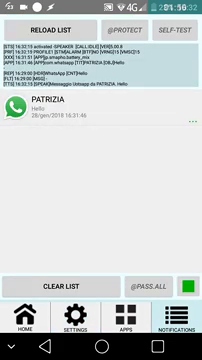